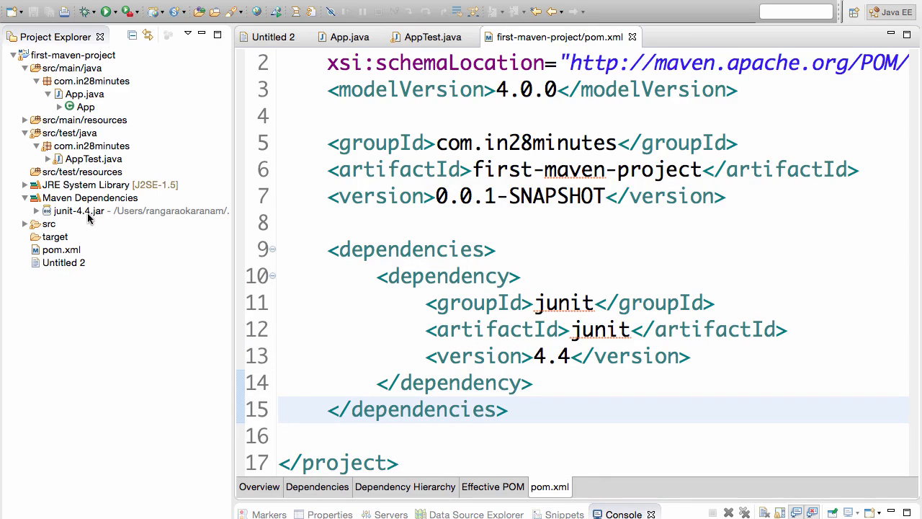
Insert the hibernate-core 5.0.6.Final dependency above junit in pom.xml and locate its jar under Maven Dependencies
click(446, 276)
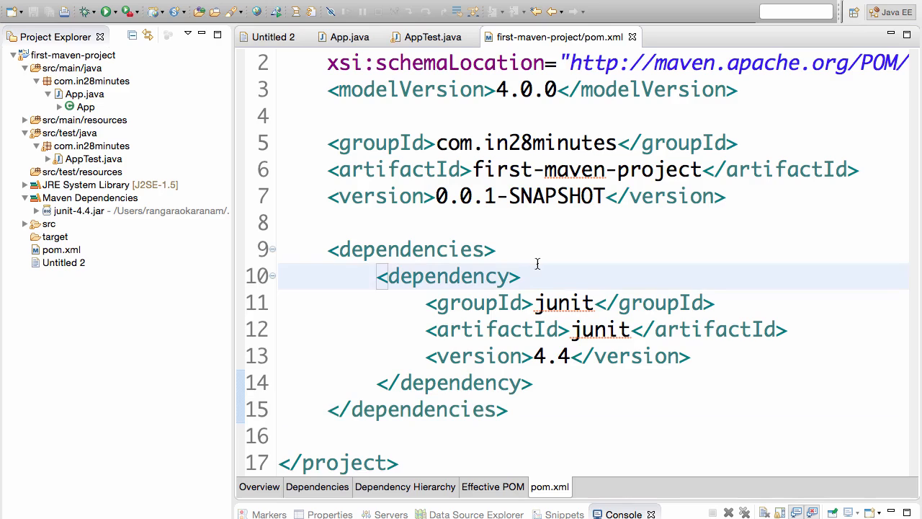
key(Enter)
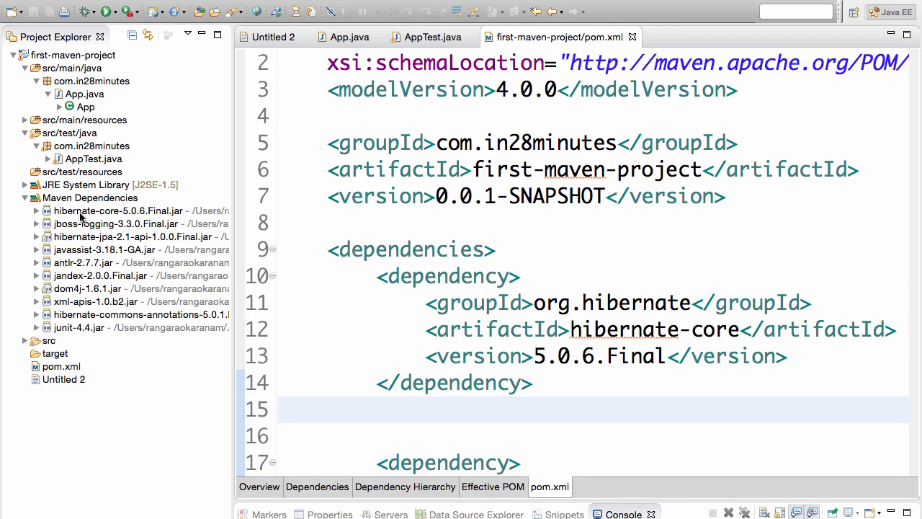
click(118, 210)
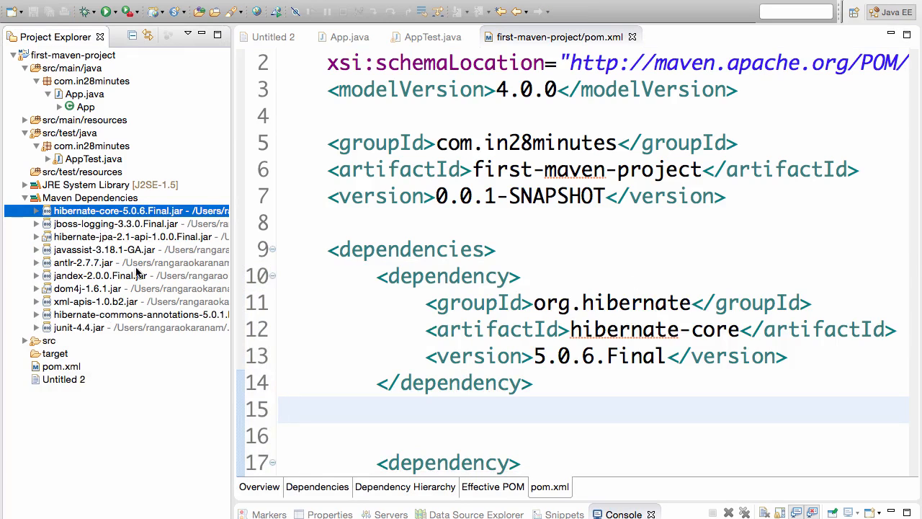
mouse_move(589, 287)
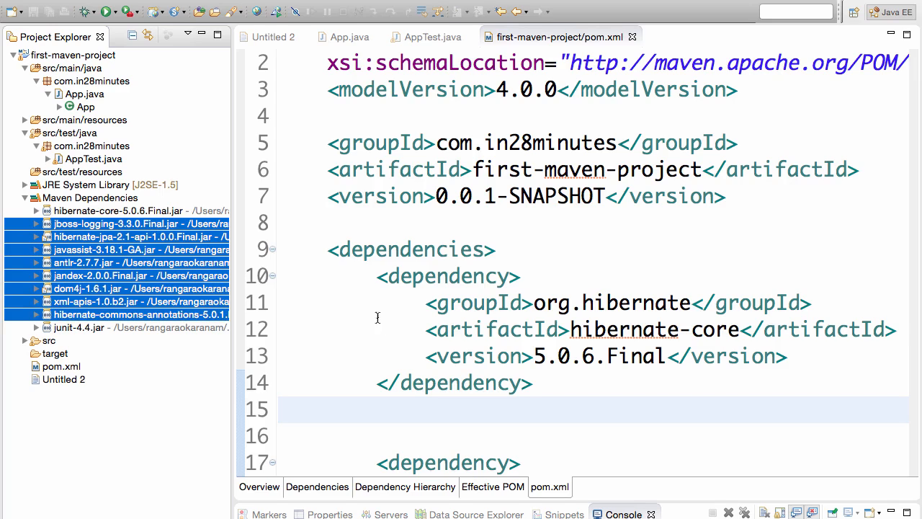
mouse_move(680, 360)
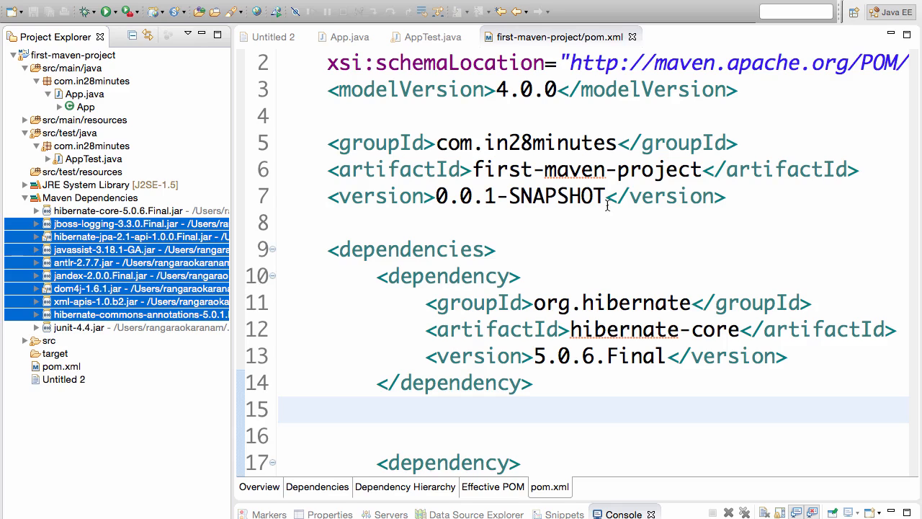
mouse_move(401, 360)
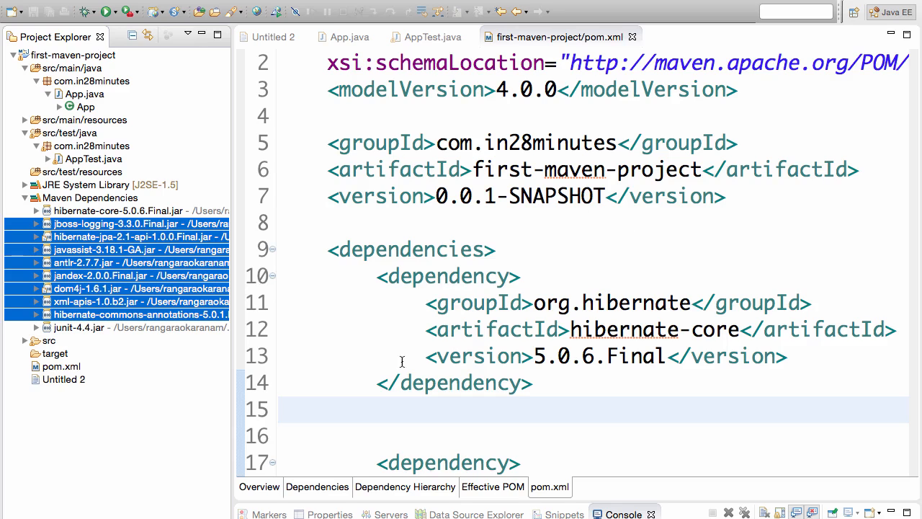
mouse_move(357, 323)
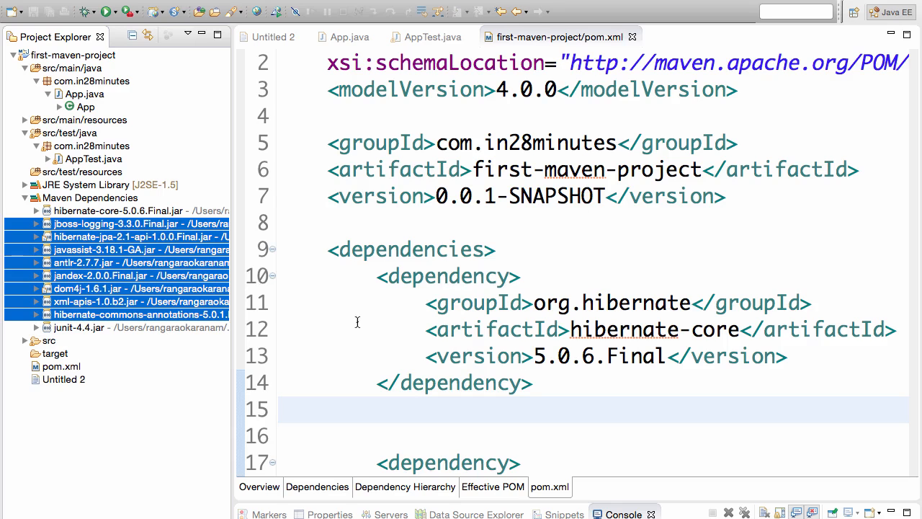
mouse_move(599, 279)
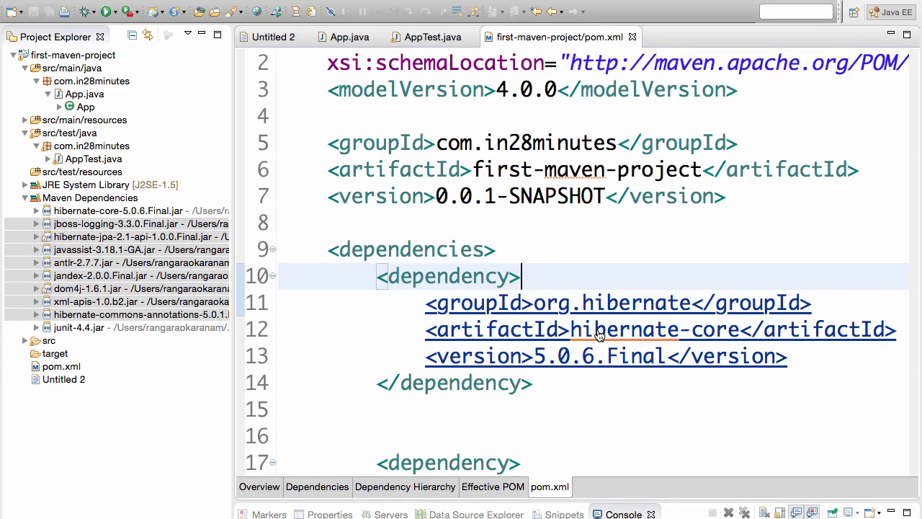
Open hibernate-core 5.0.6.Final's own POM and view its raw XML with jboss-logging and JPA dependencies
click(598, 329)
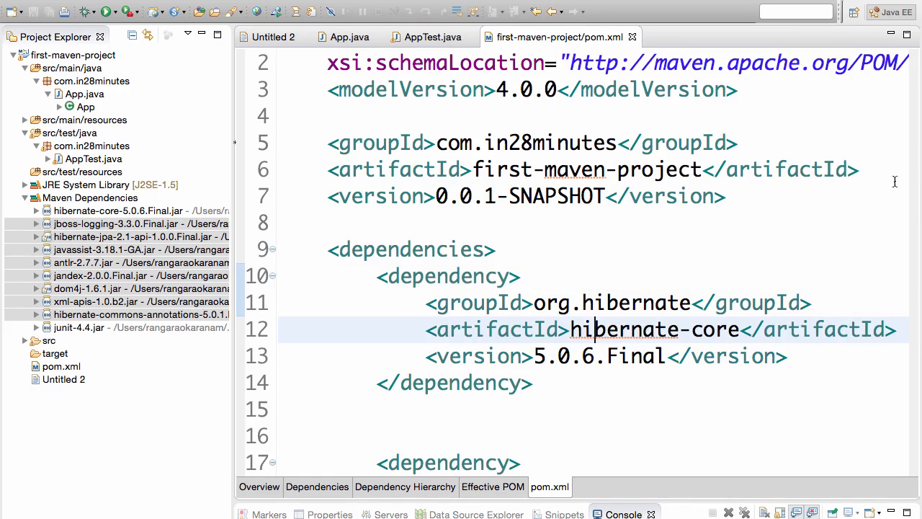
mouse_move(680, 194)
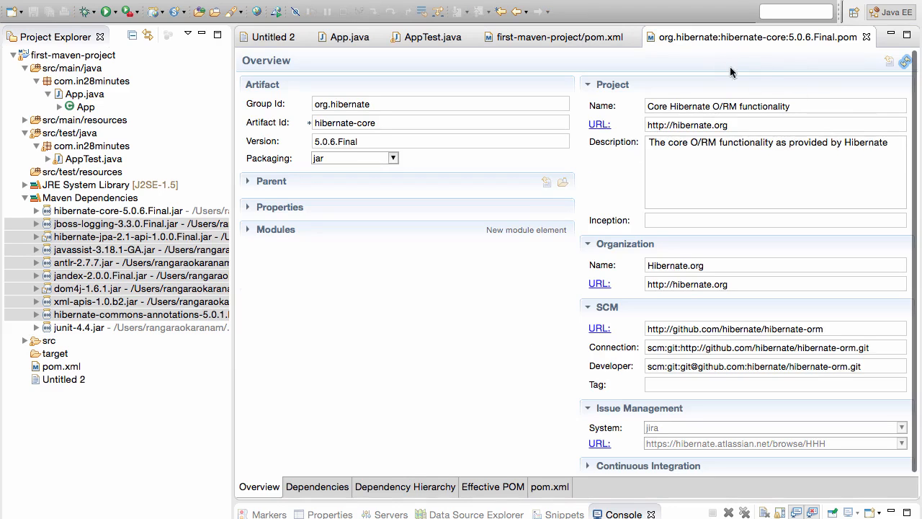
mouse_move(742, 46)
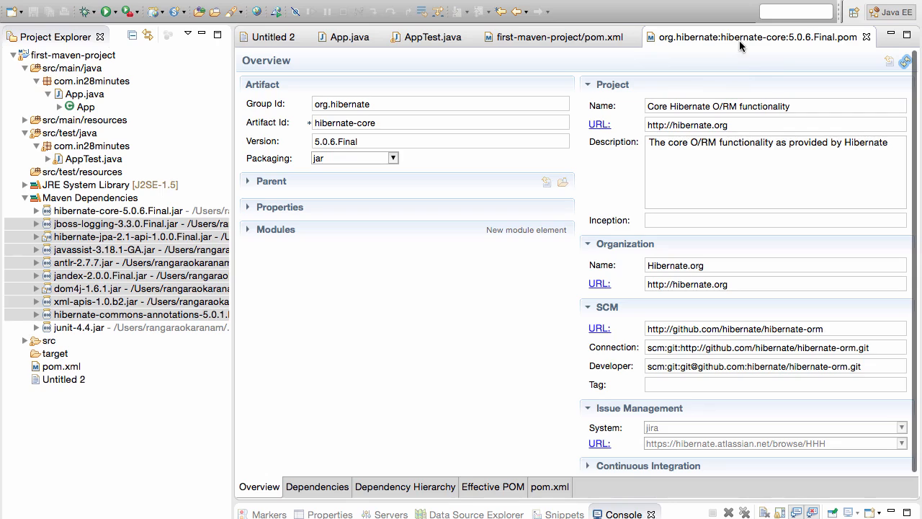
mouse_move(697, 77)
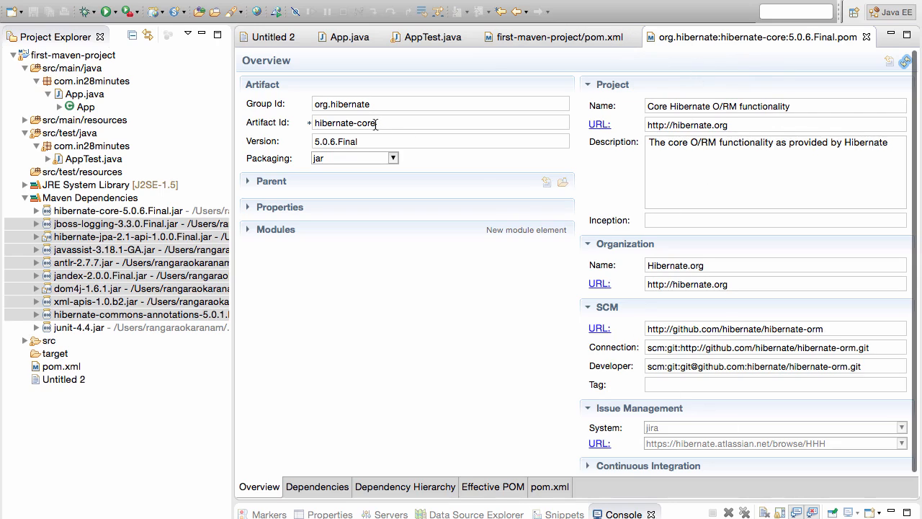
double_click(345, 122)
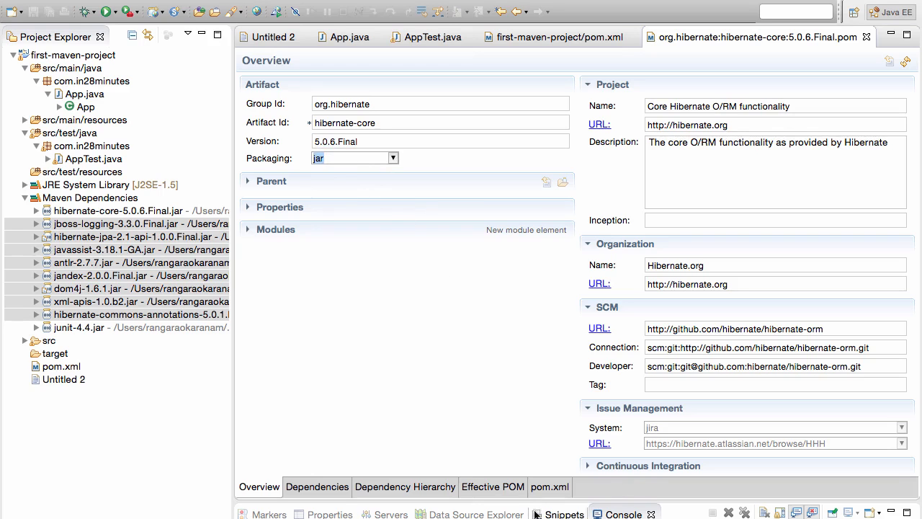
mouse_move(547, 481)
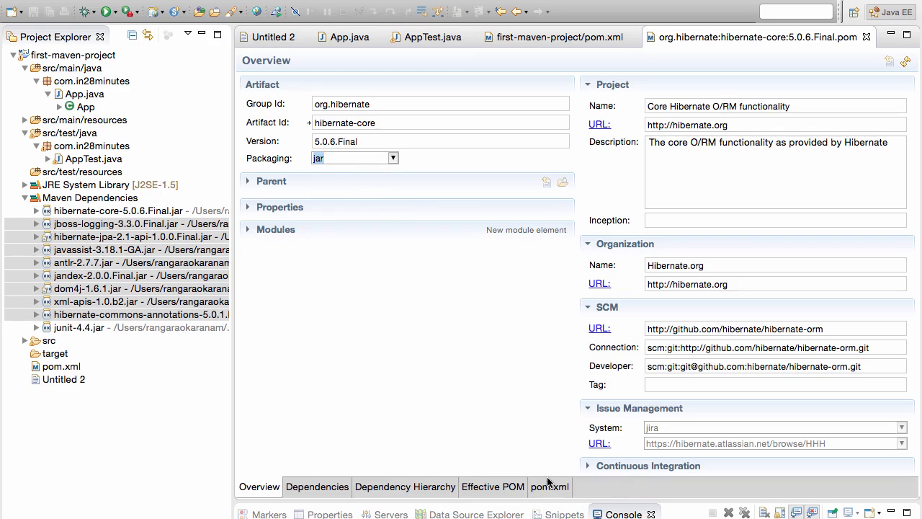
click(551, 487)
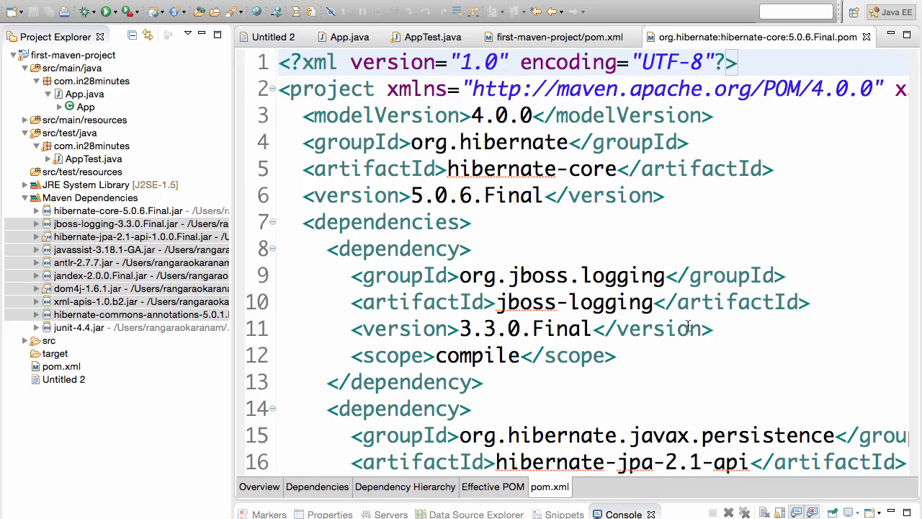
Match the jboss-logging, hibernate-jpa-2.1-api and javassist jars to hibernate-core's declared dependencies, then return to the project's pom.xml
click(680, 275)
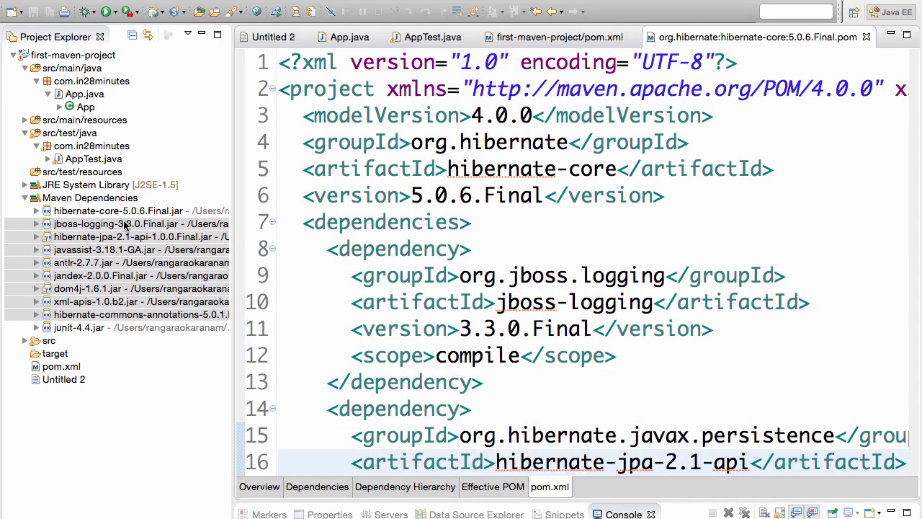
click(118, 224)
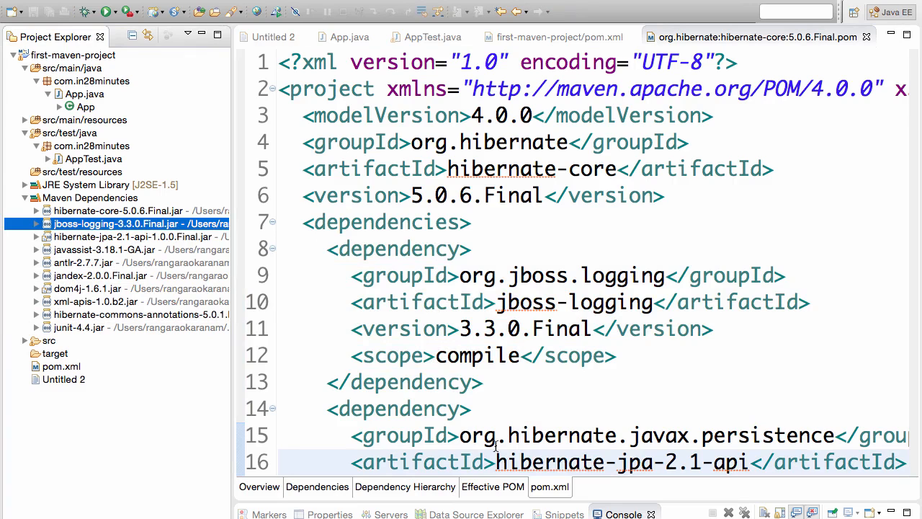
scroll(down, 3)
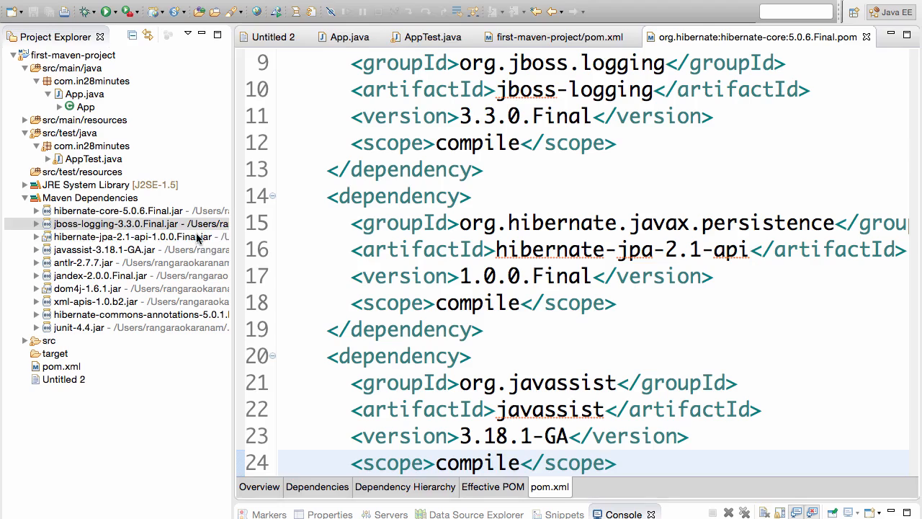
click(132, 236)
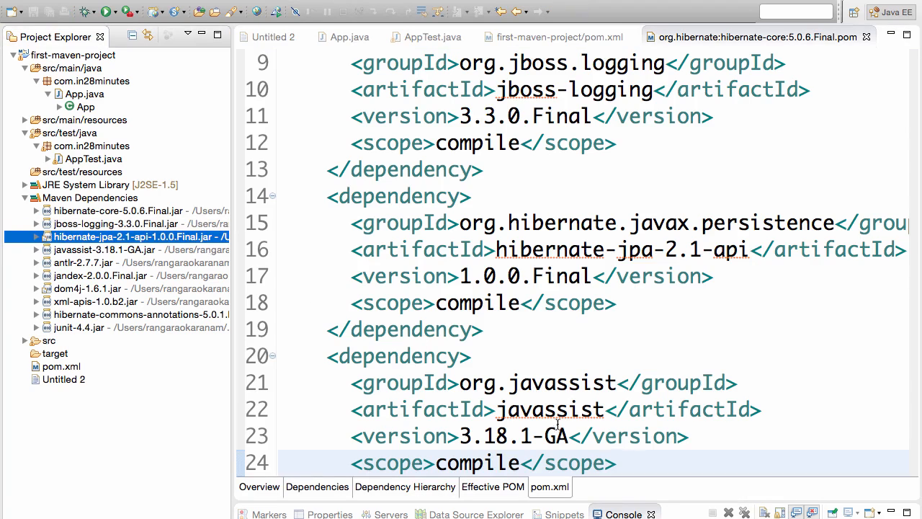
mouse_move(104, 251)
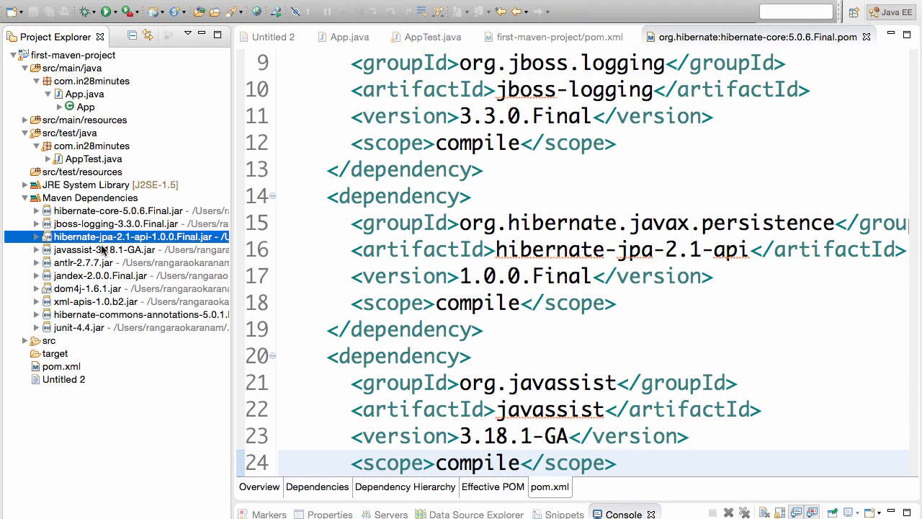
click(104, 249)
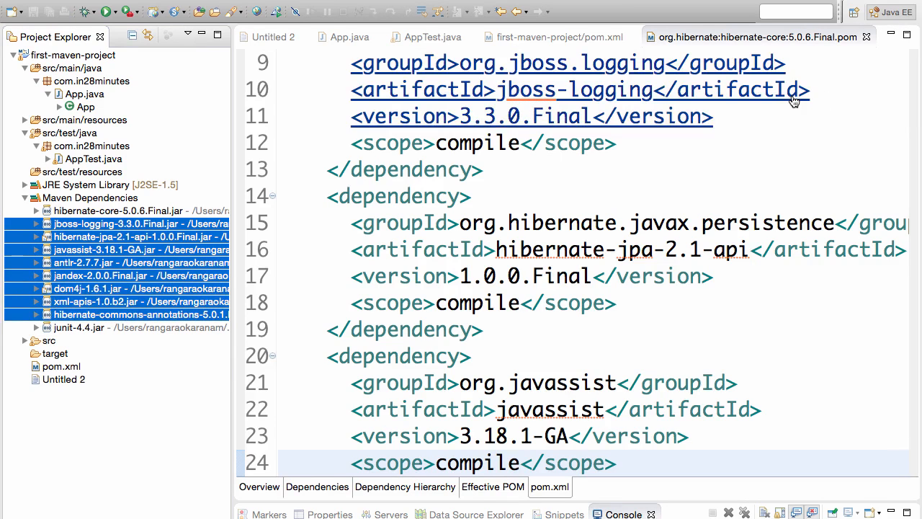
click(553, 38)
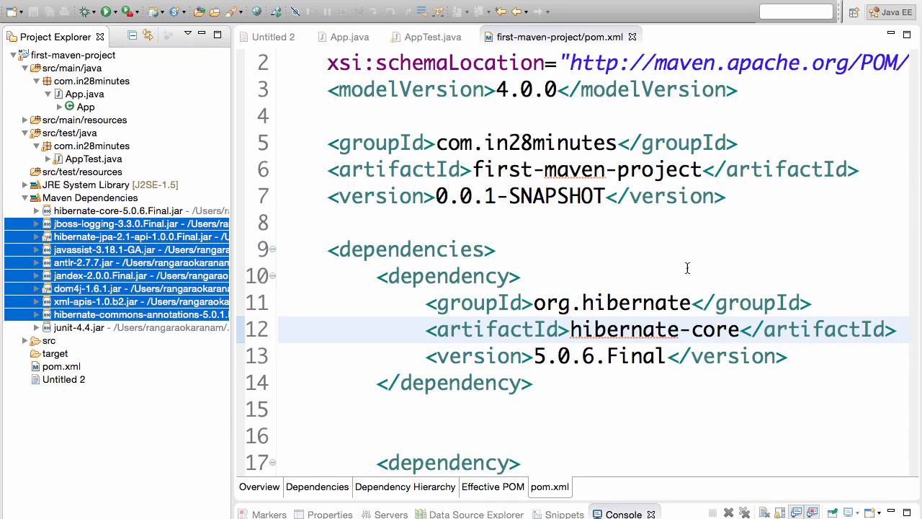
mouse_move(634, 316)
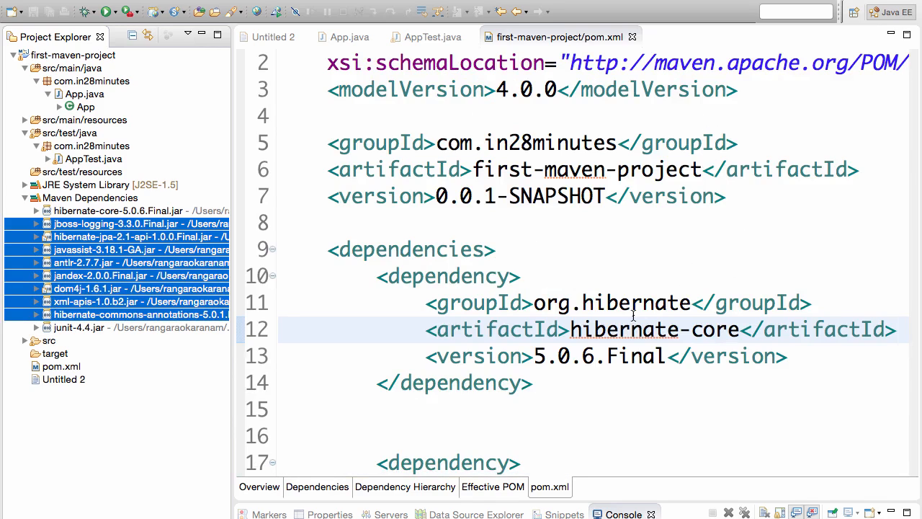
mouse_move(643, 360)
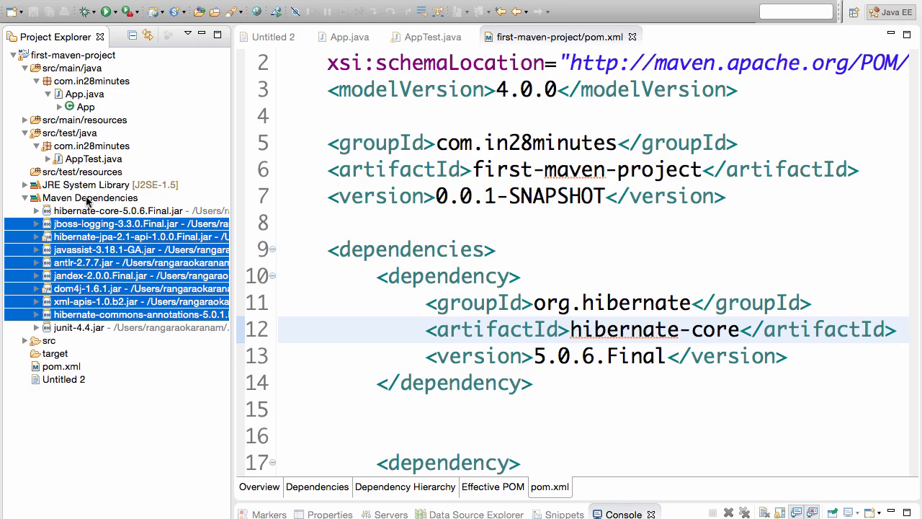
Select the Maven Dependencies node to clear the transitive-jar selection
click(89, 198)
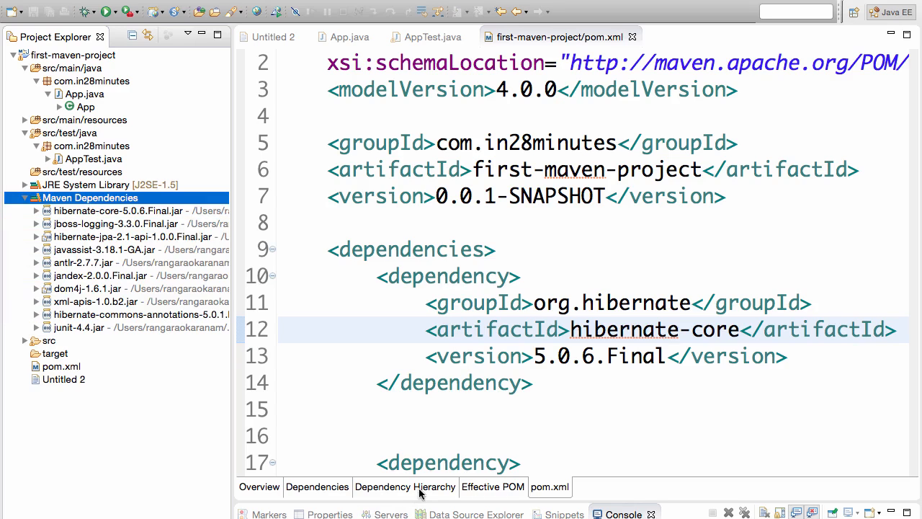
Show the Dependency Hierarchy of the project's pom.xml with hibernate-core branching into its libraries
click(405, 487)
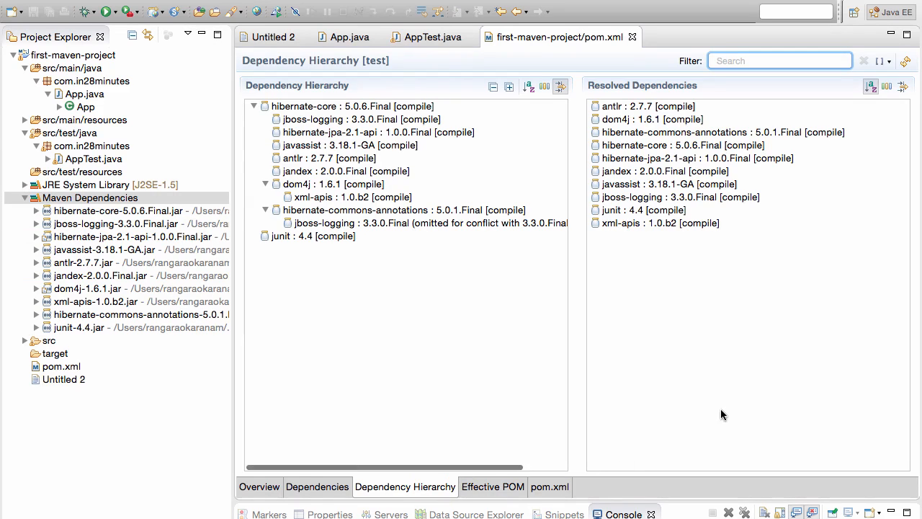
mouse_move(602, 133)
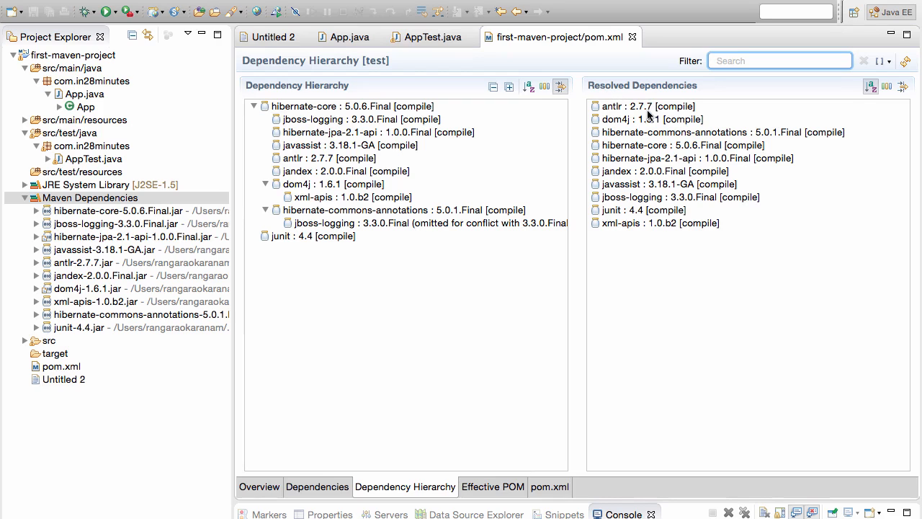
mouse_move(661, 99)
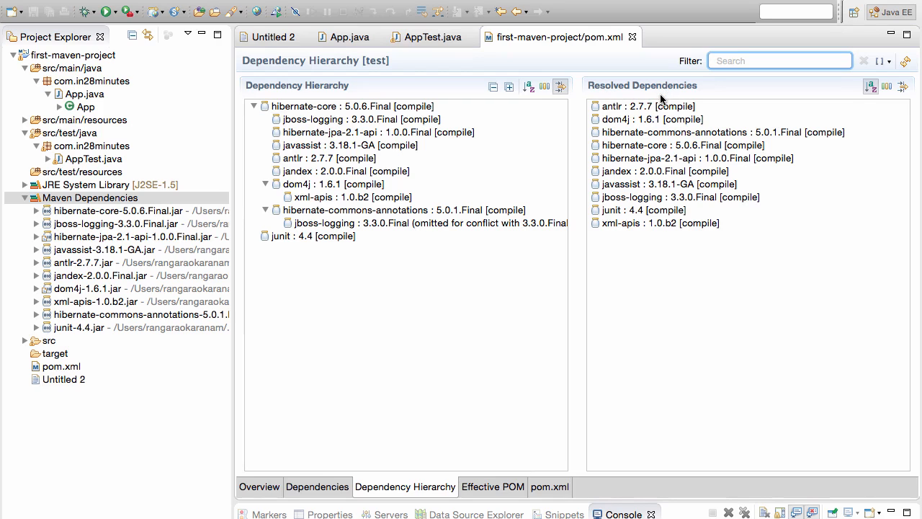
mouse_move(636, 135)
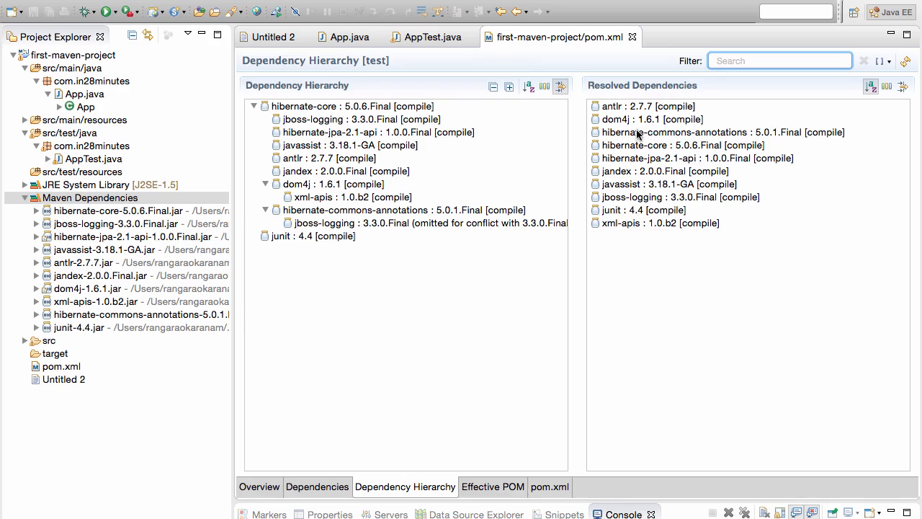
mouse_move(674, 127)
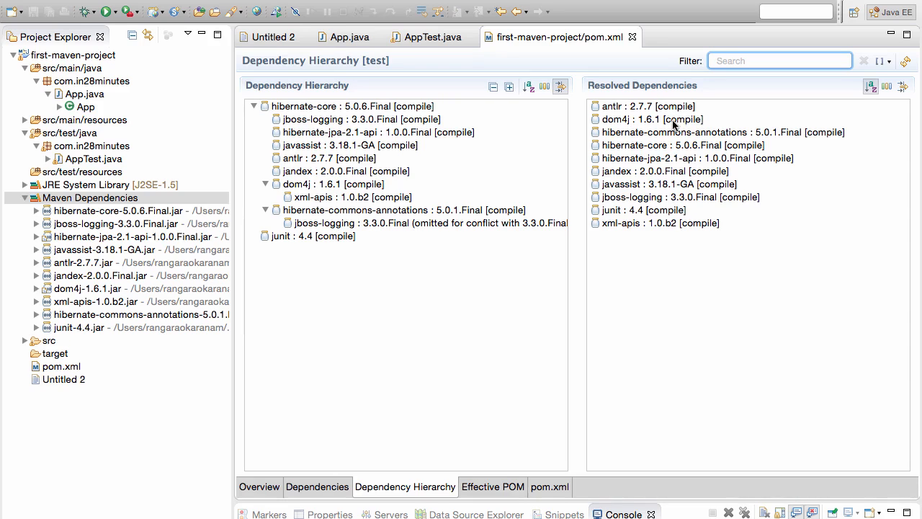
Filter the hierarchy to the paths pulling in dom4j, then jboss-logging including its omitted-for-conflict copy
click(651, 118)
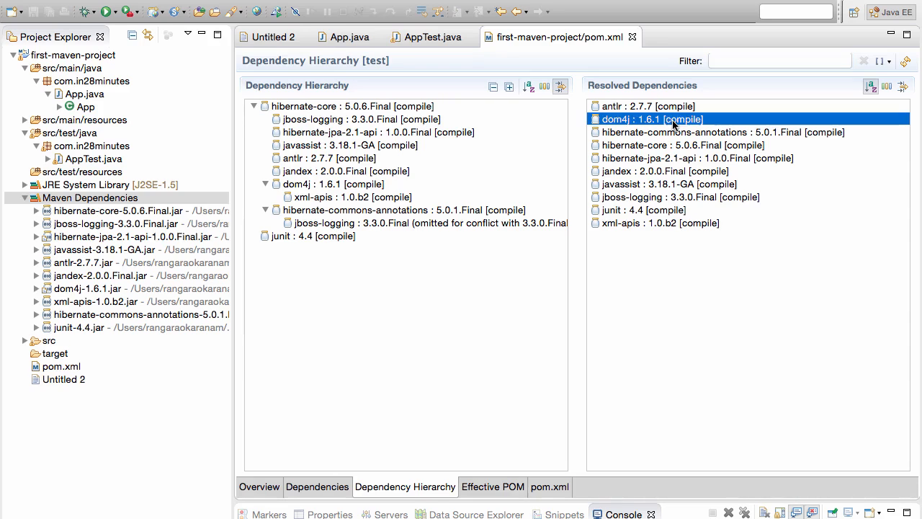
click(253, 107)
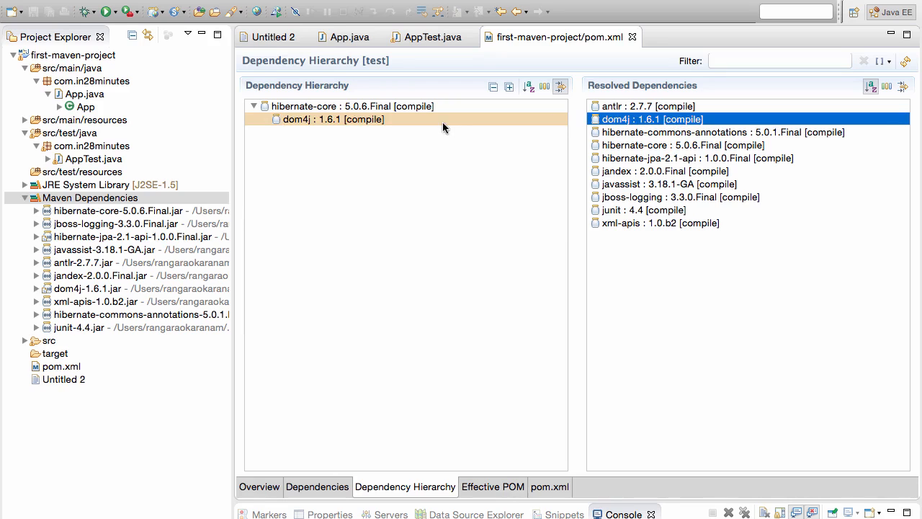
mouse_move(401, 123)
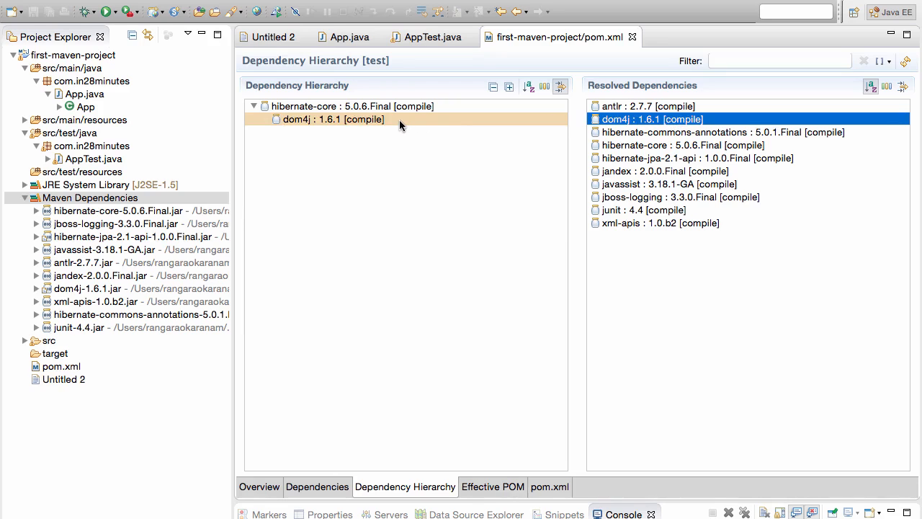
mouse_move(569, 181)
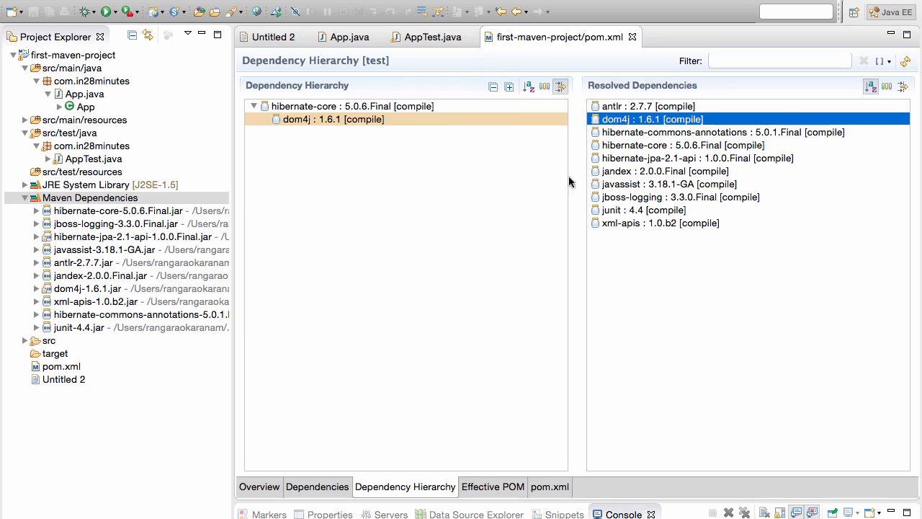
click(677, 196)
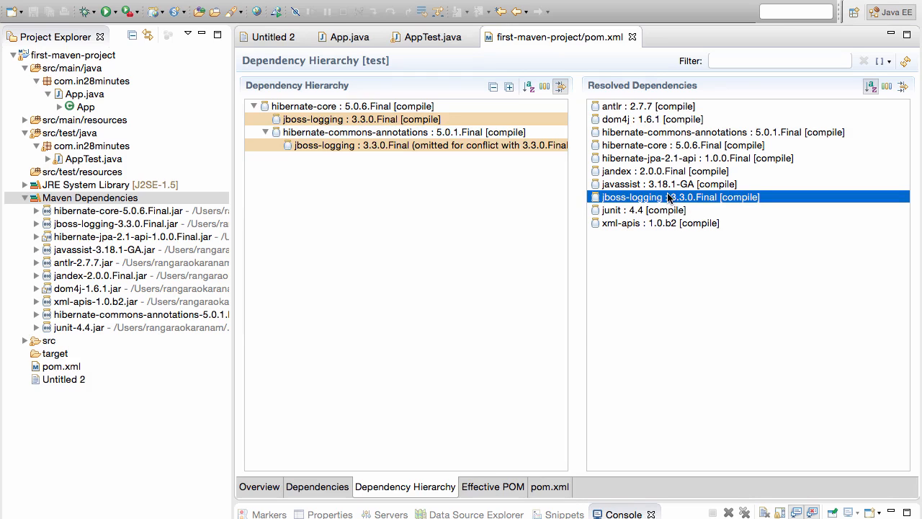
mouse_move(382, 151)
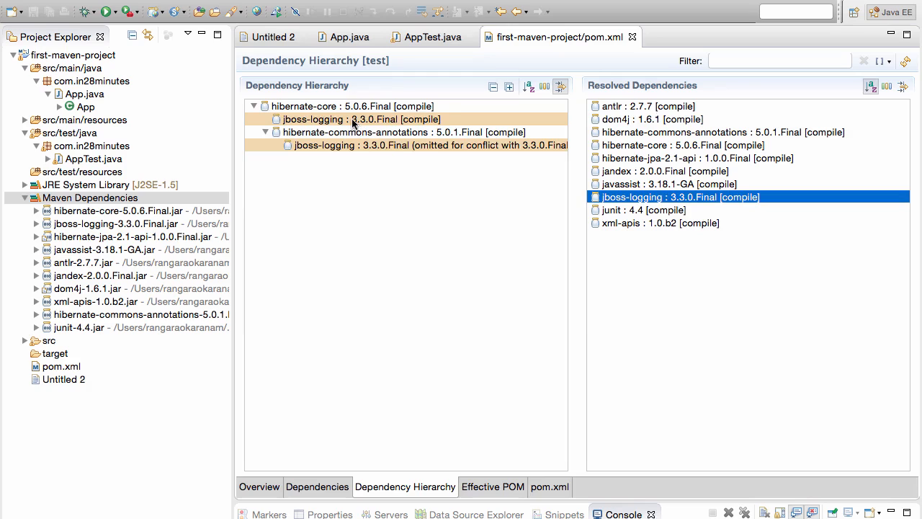
mouse_move(335, 133)
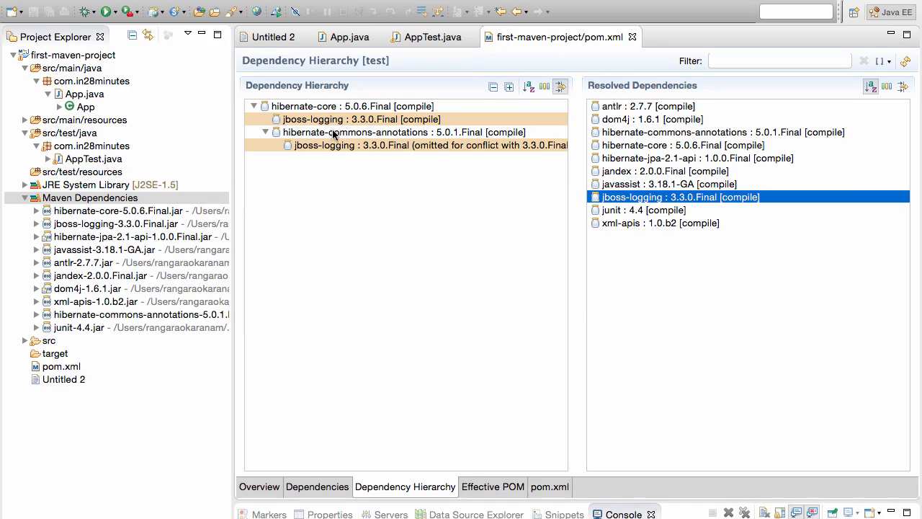
mouse_move(353, 143)
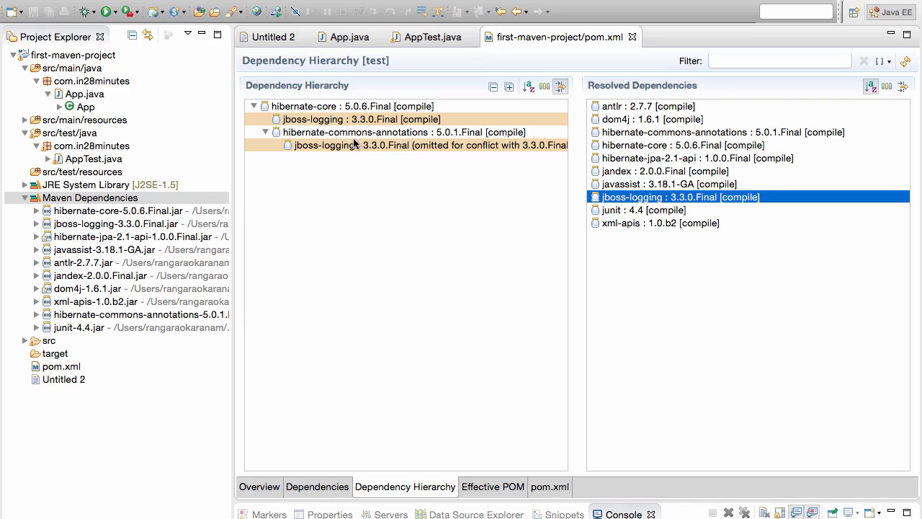
mouse_move(694, 309)
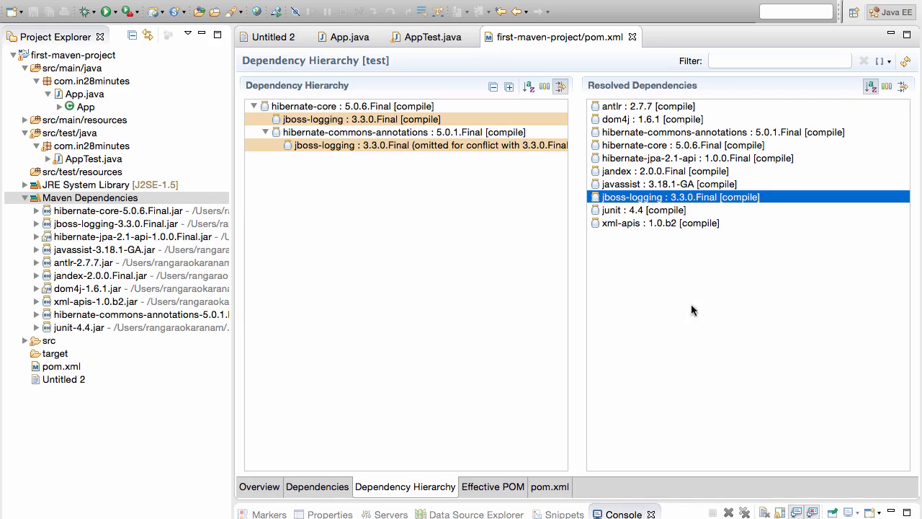
mouse_move(653, 288)
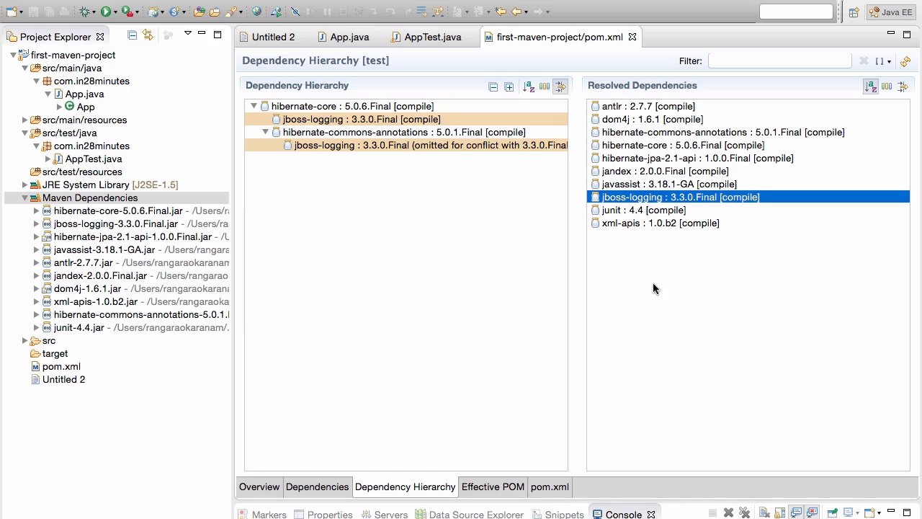
mouse_move(602, 269)
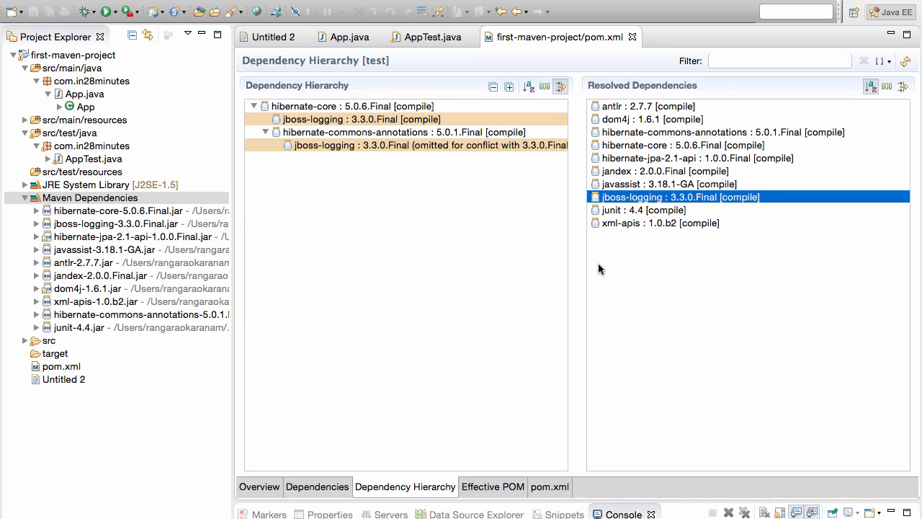
mouse_move(781, 259)
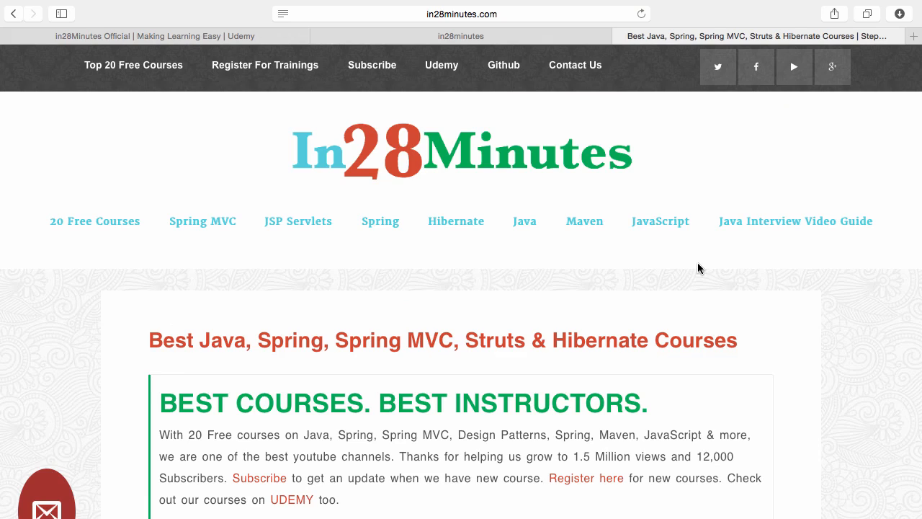
mouse_move(409, 103)
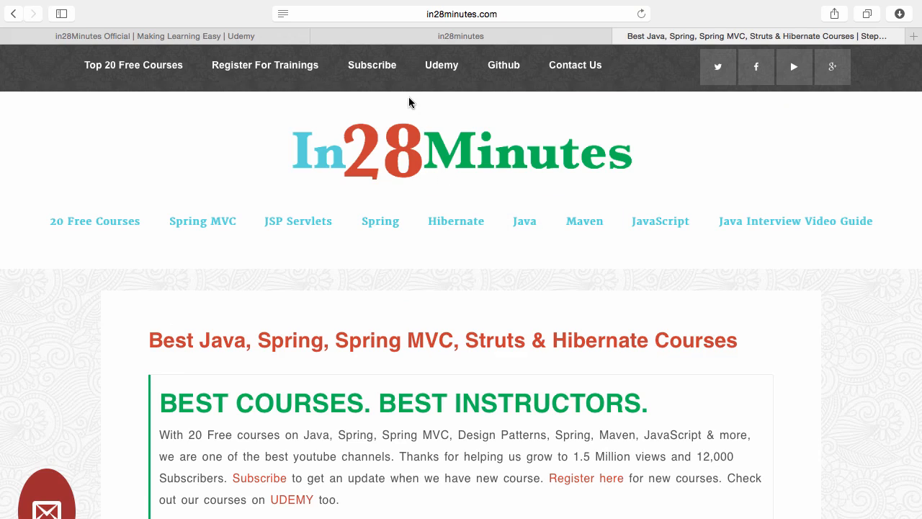
mouse_move(435, 76)
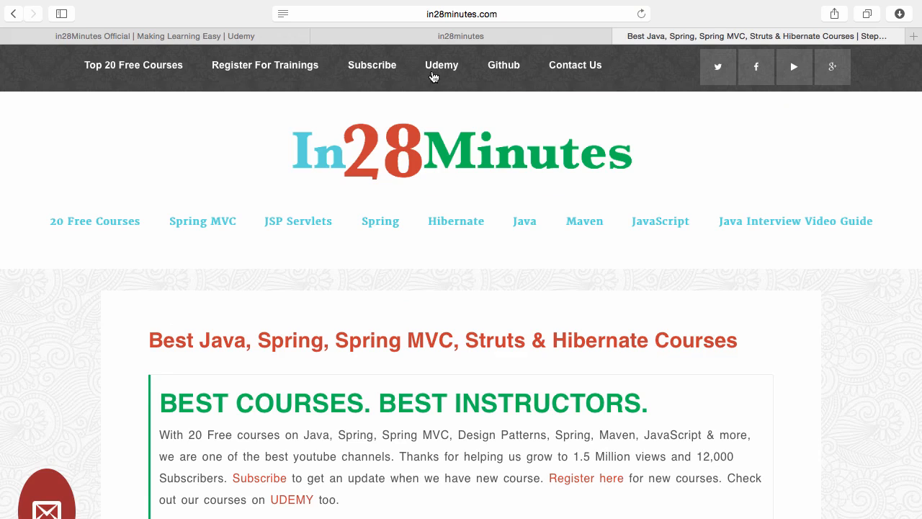
mouse_move(504, 69)
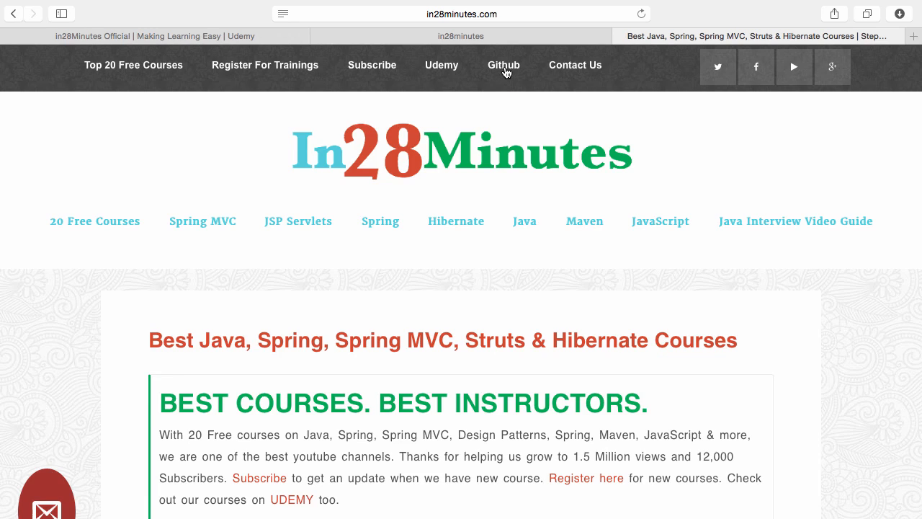
Open the in28minutes GitHub profile and browse its repositories such as JUnitIn28Minutes and TDDIn28Minutes
click(503, 65)
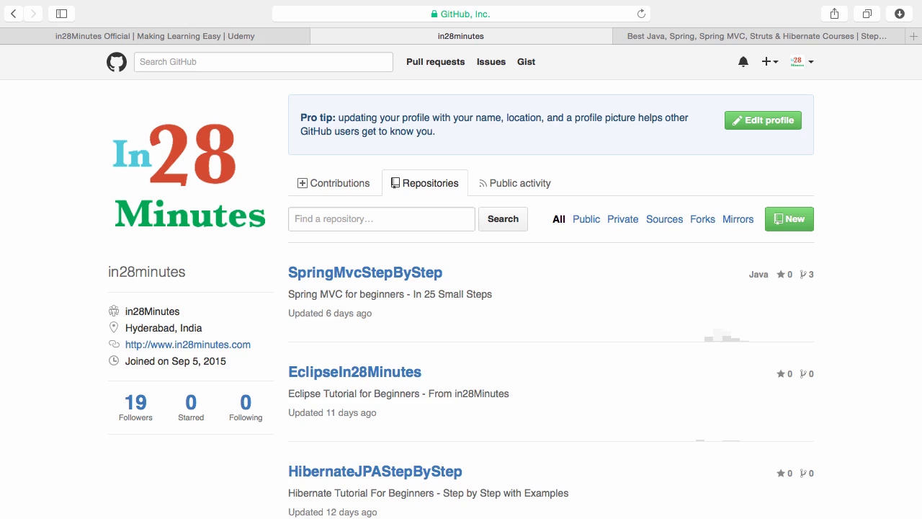
scroll(down, 3)
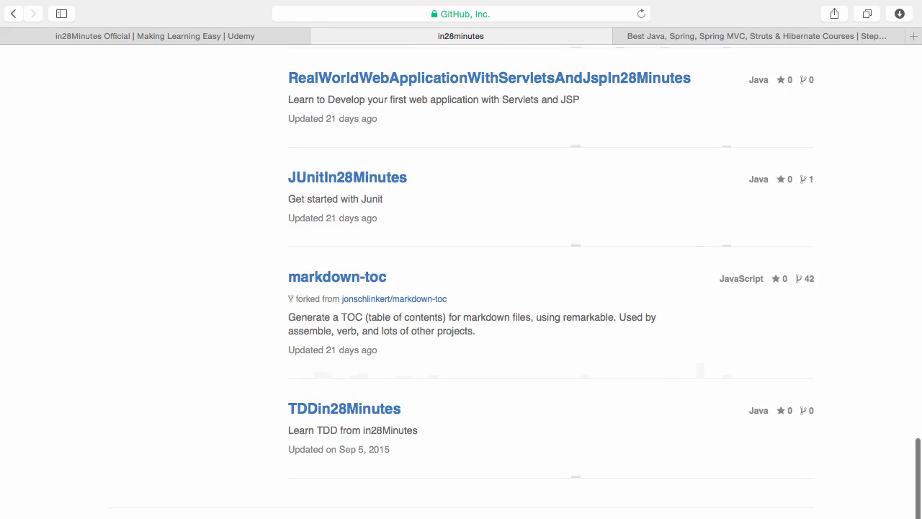